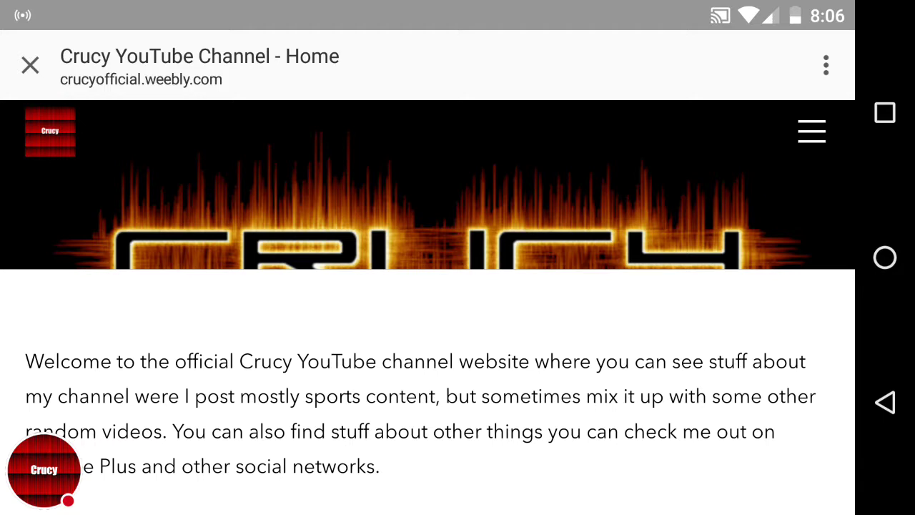
Step: Read through the Home page welcome text and reveal the site's navigation menu
scroll("down", 3)
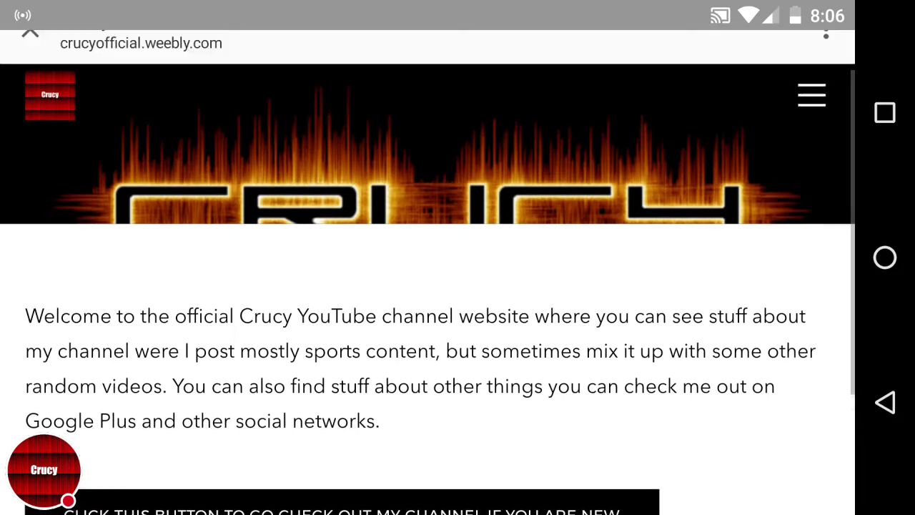
scroll("down", 3)
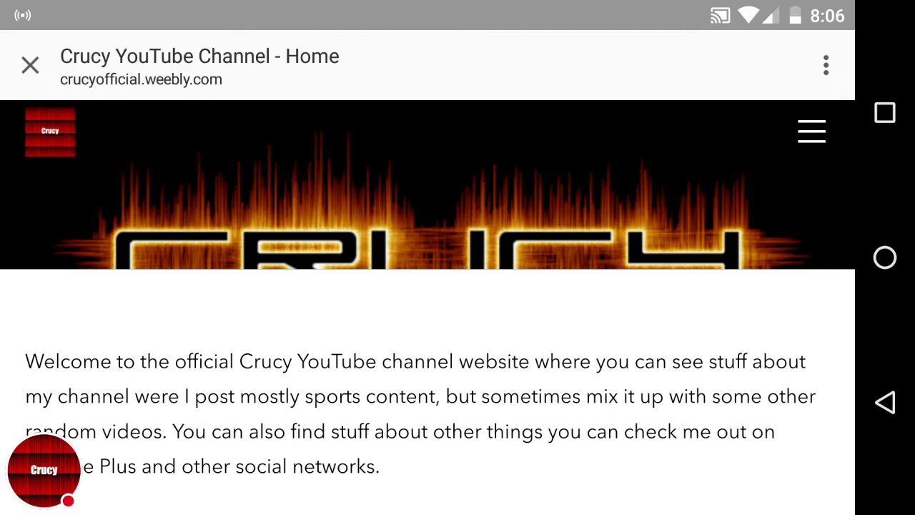
scroll("down", 3)
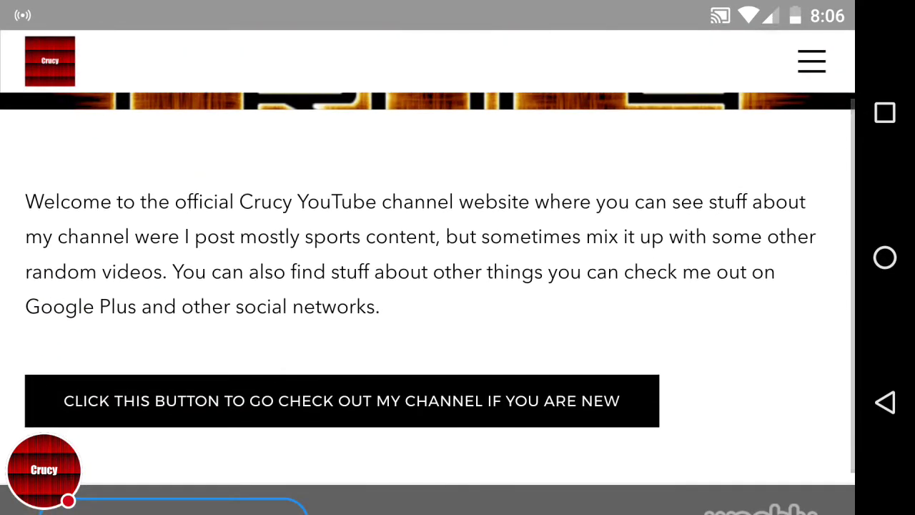
scroll("down", 3)
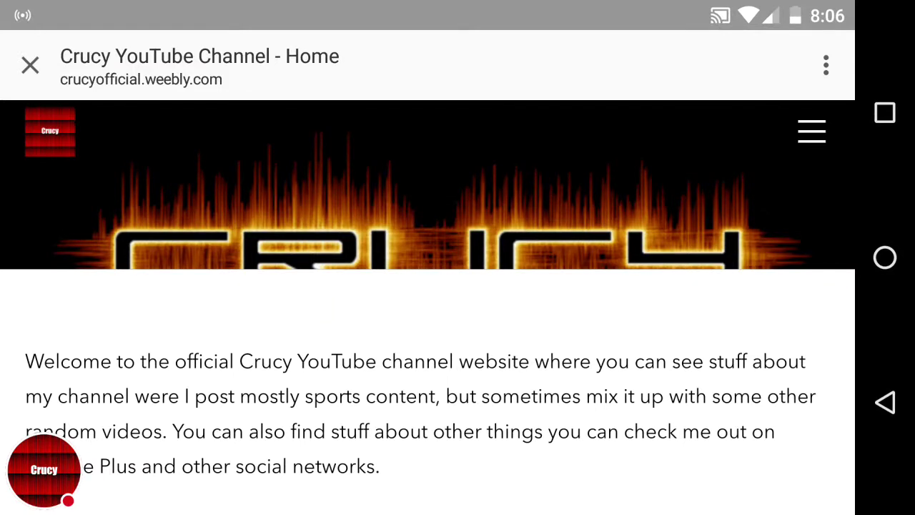
left_click(813, 134)
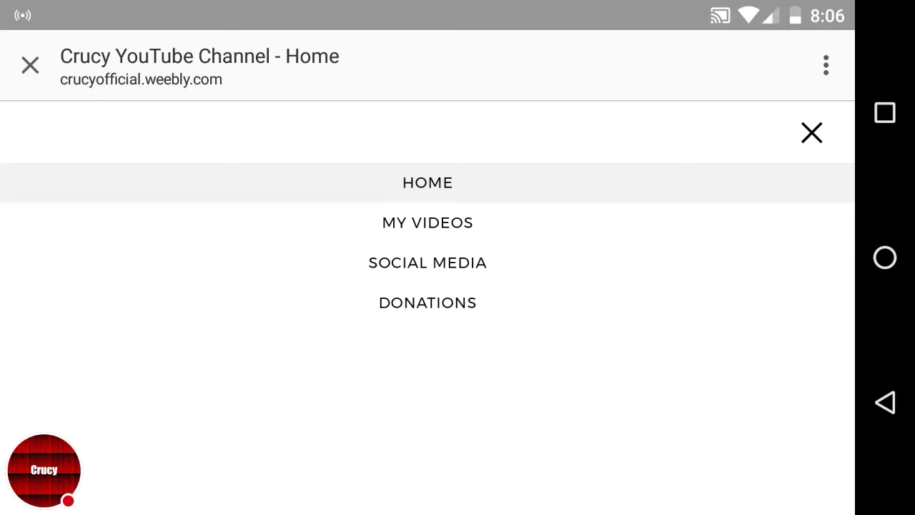
Step: Land on the My Videos page and view its popular-videos heading and embedded video
left_click(428, 223)
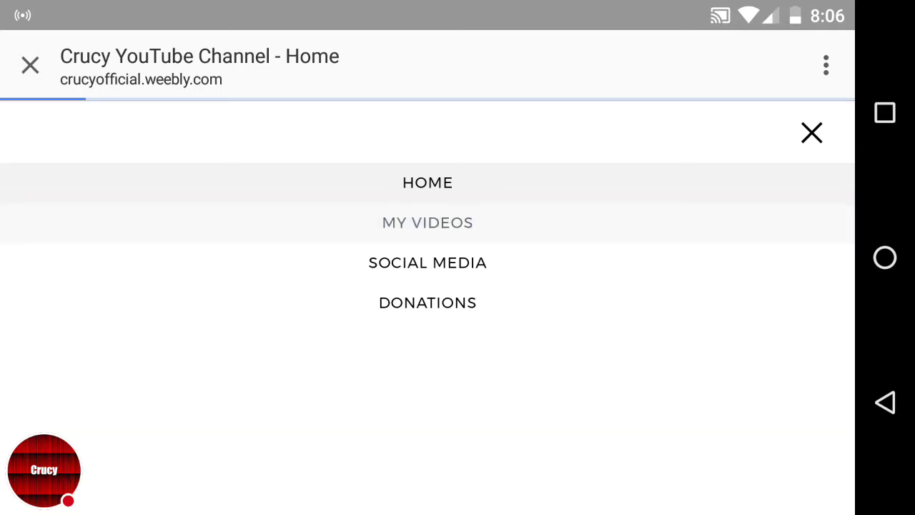
left_click(426, 223)
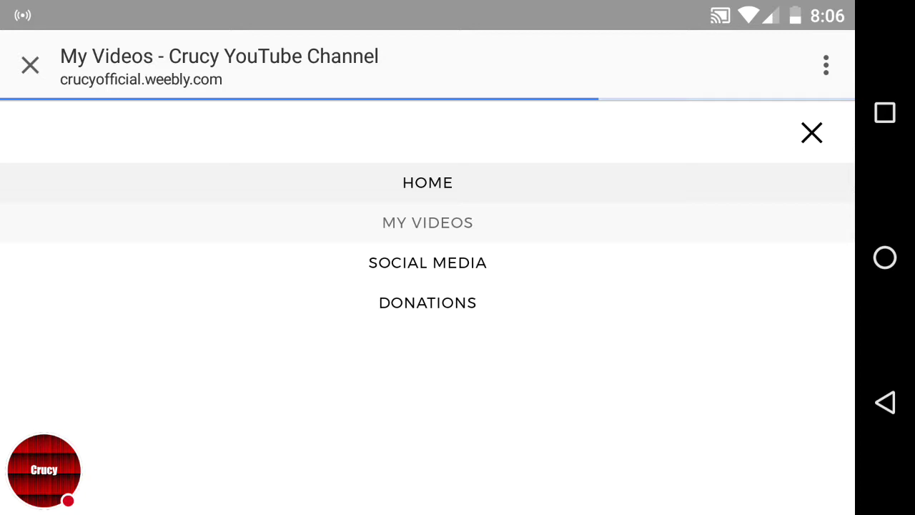
left_click(427, 223)
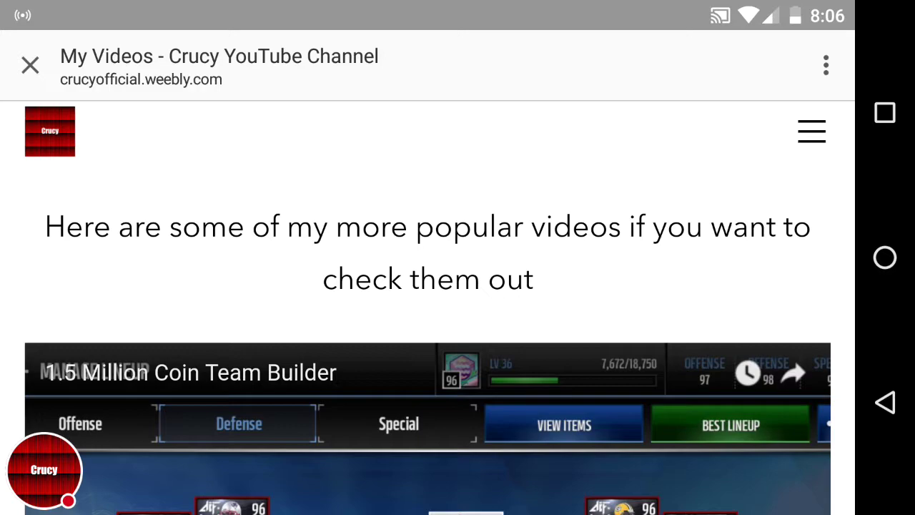
scroll("down", 3)
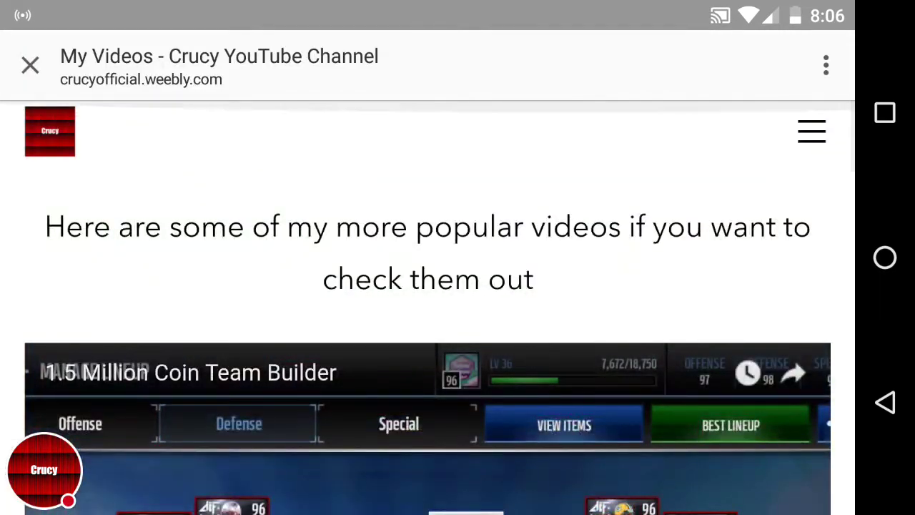
Step: Visit the Social Media page with its row of social network icons, menu reopened
left_click(810, 132)
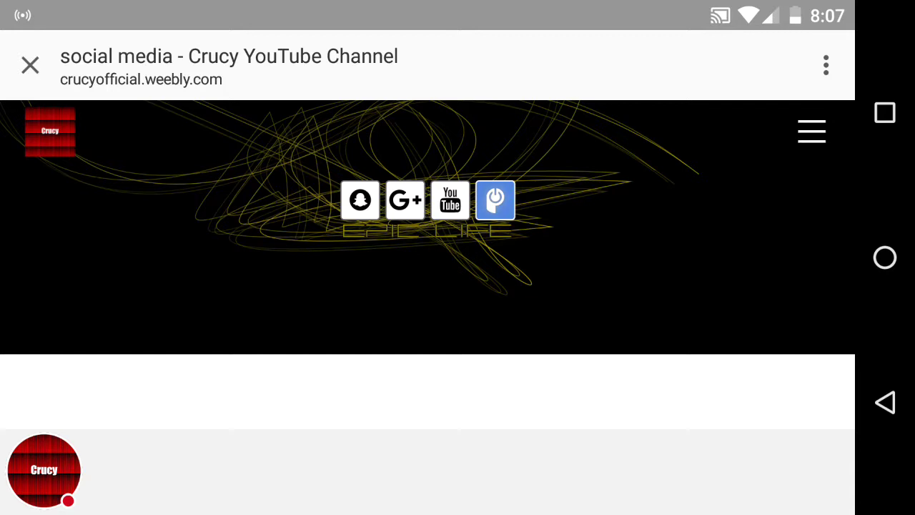
left_click(812, 131)
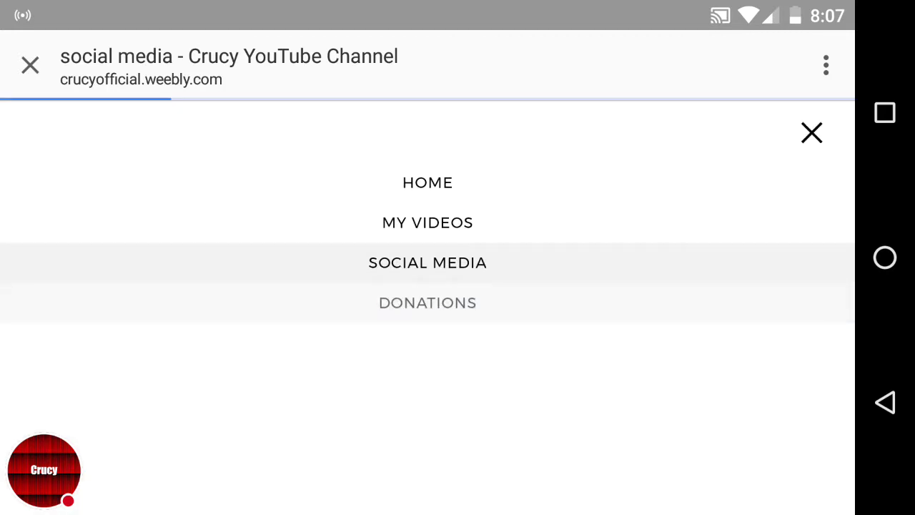
Step: Visit the Donations page with its PayPal donate button, menu reopened
left_click(426, 303)
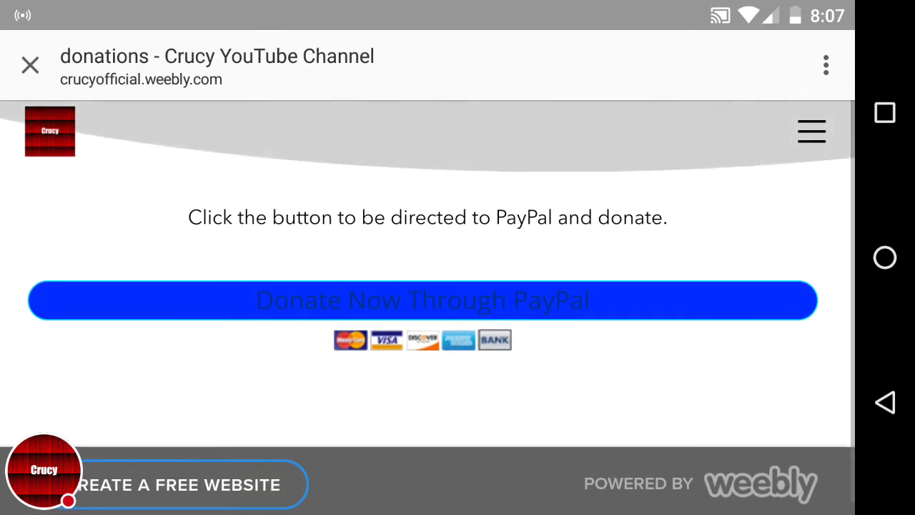
left_click(811, 135)
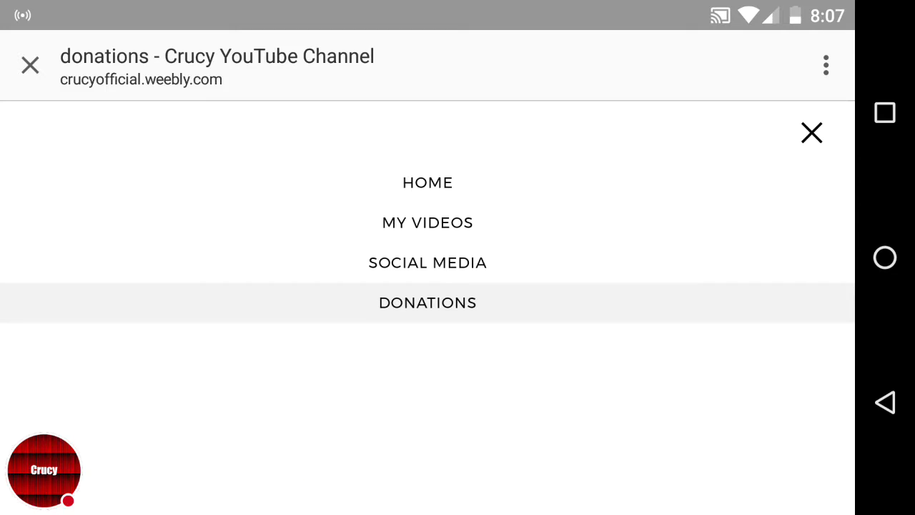
Step: Return to the Home page and review its welcome text and channel button again
left_click(428, 183)
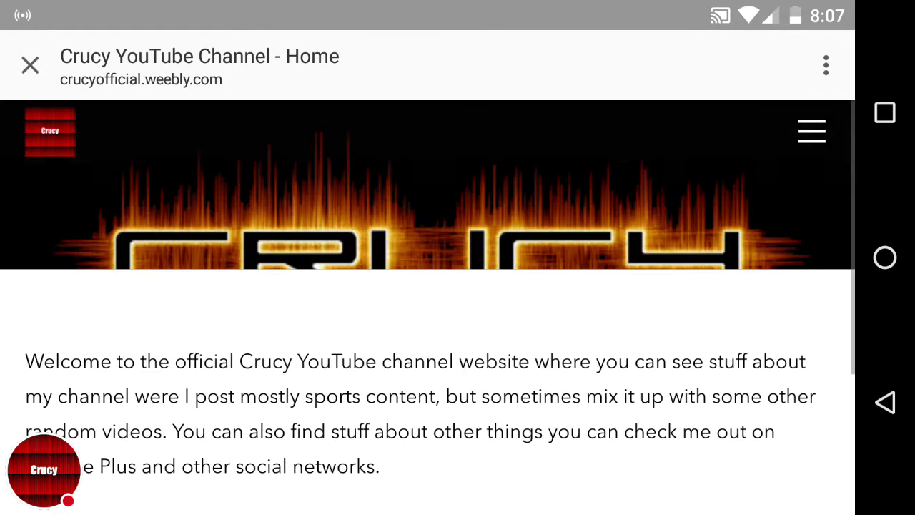
scroll("down", 3)
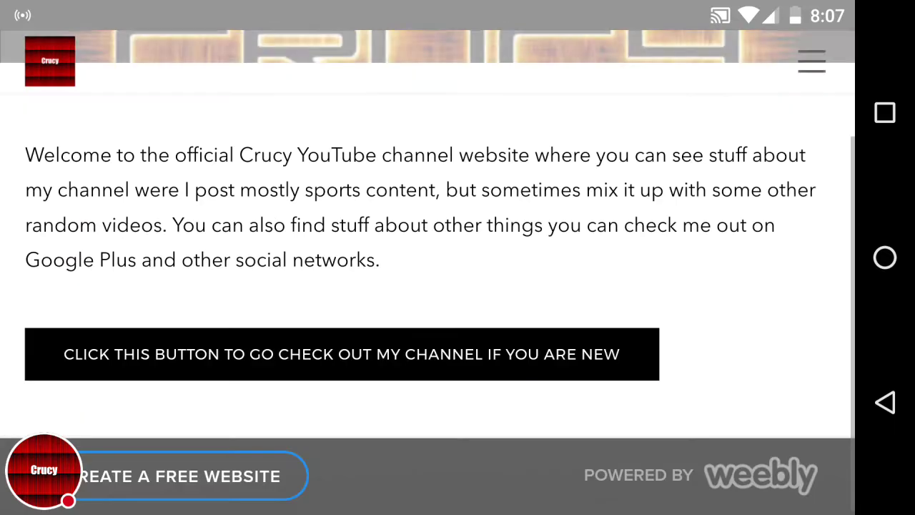
left_click(812, 63)
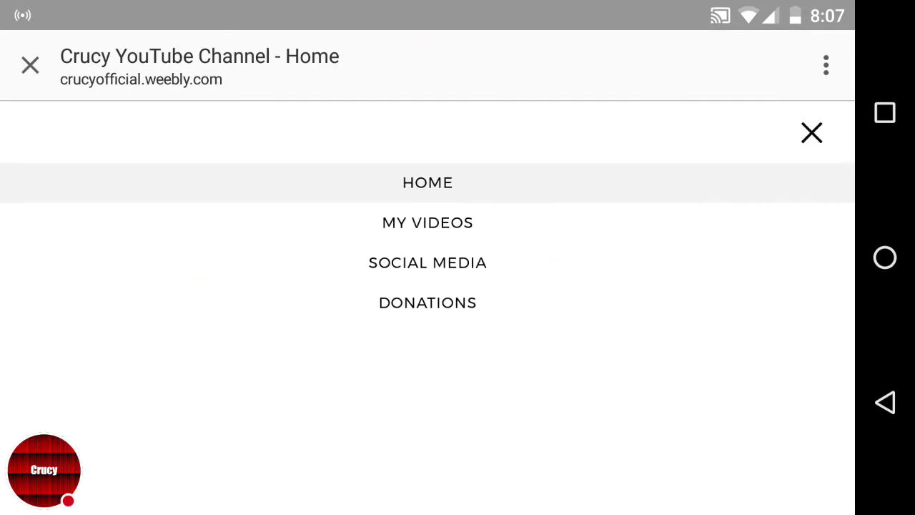
left_click(809, 135)
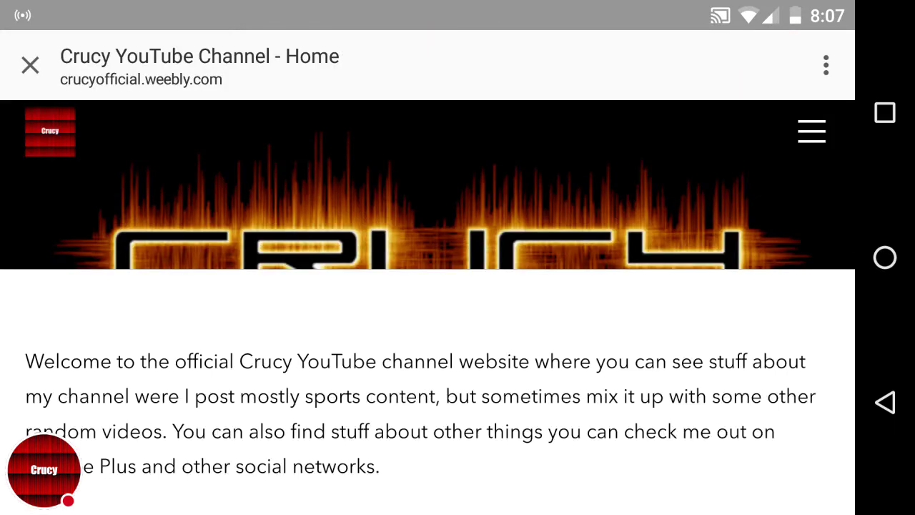